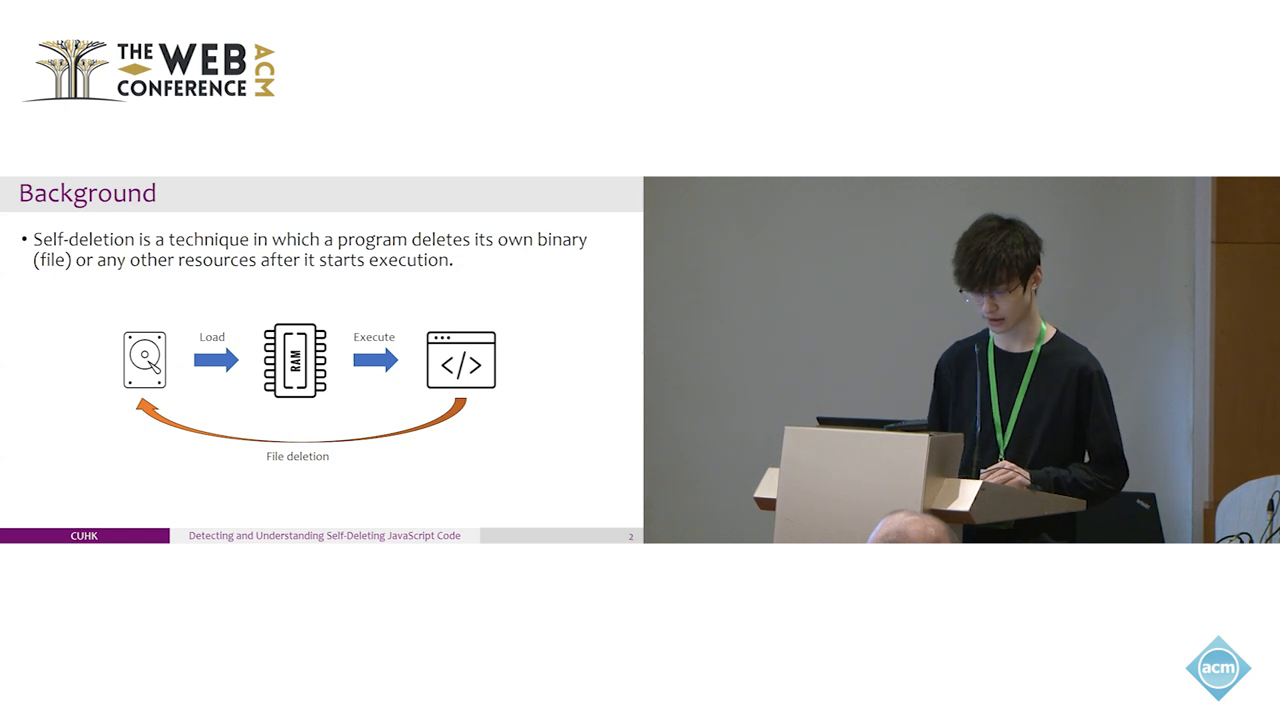
key(right)
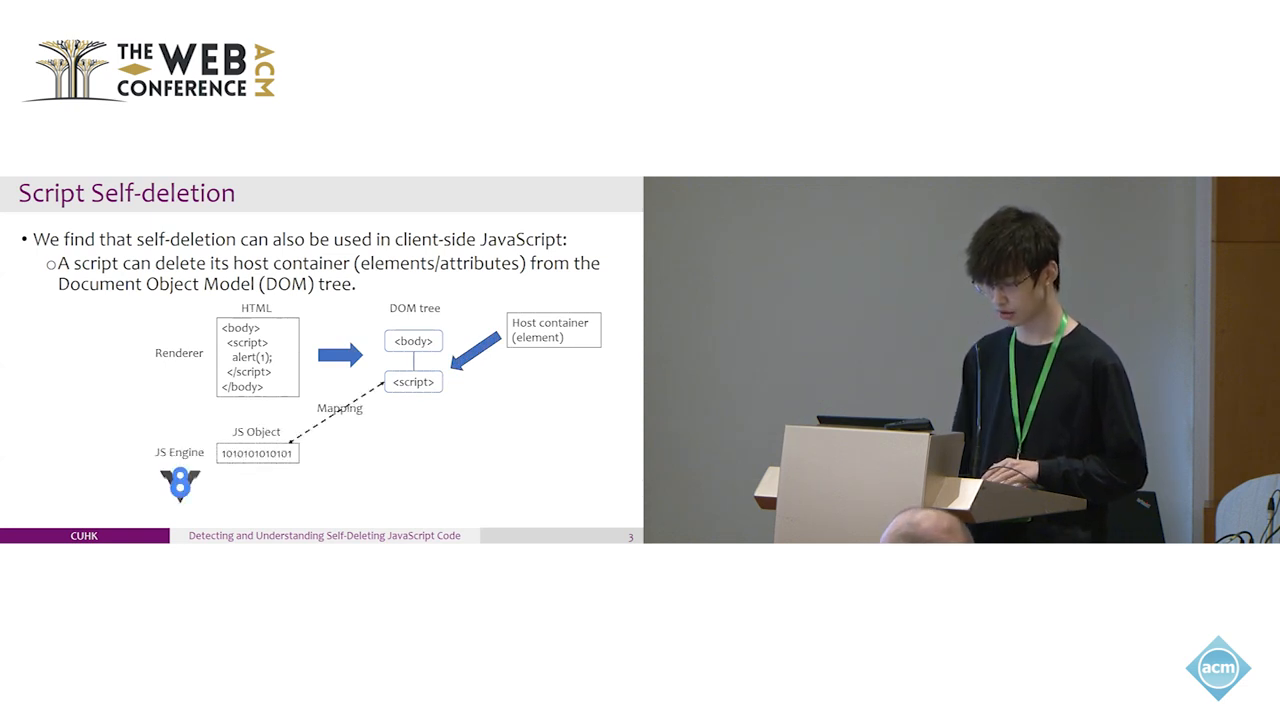
key(Right)
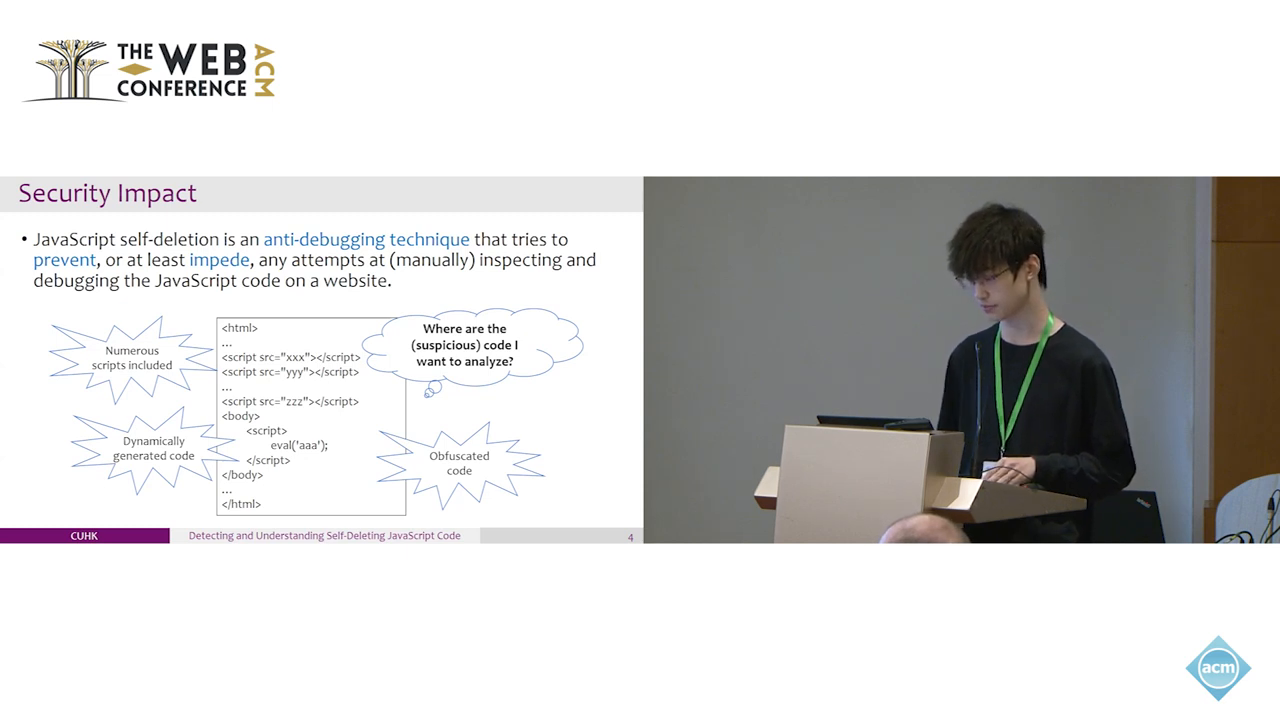
key(Right)
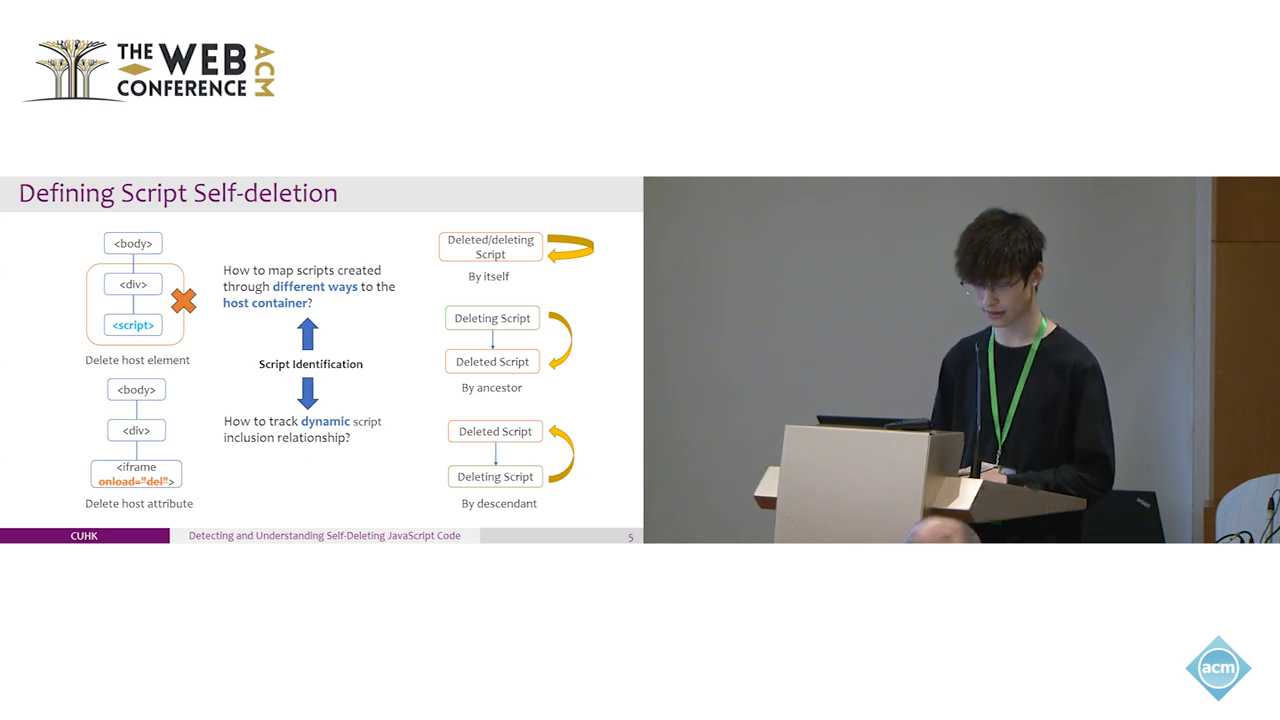
key(right)
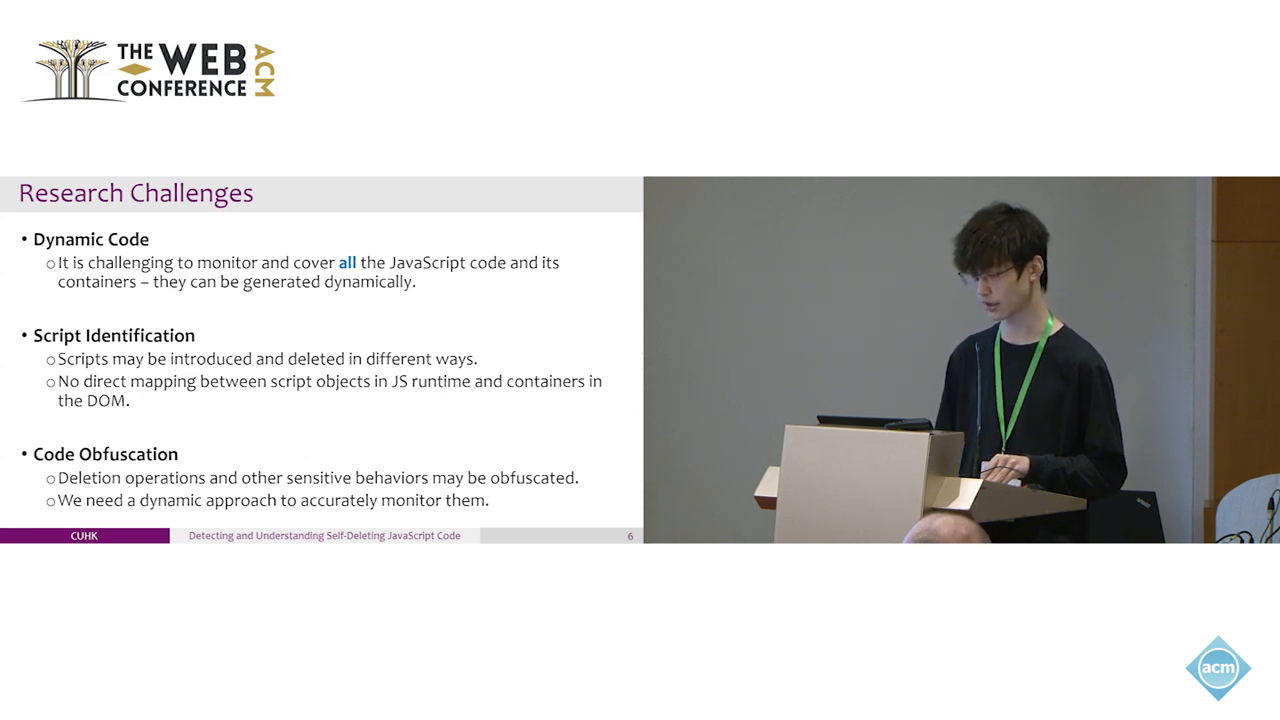
key(right)
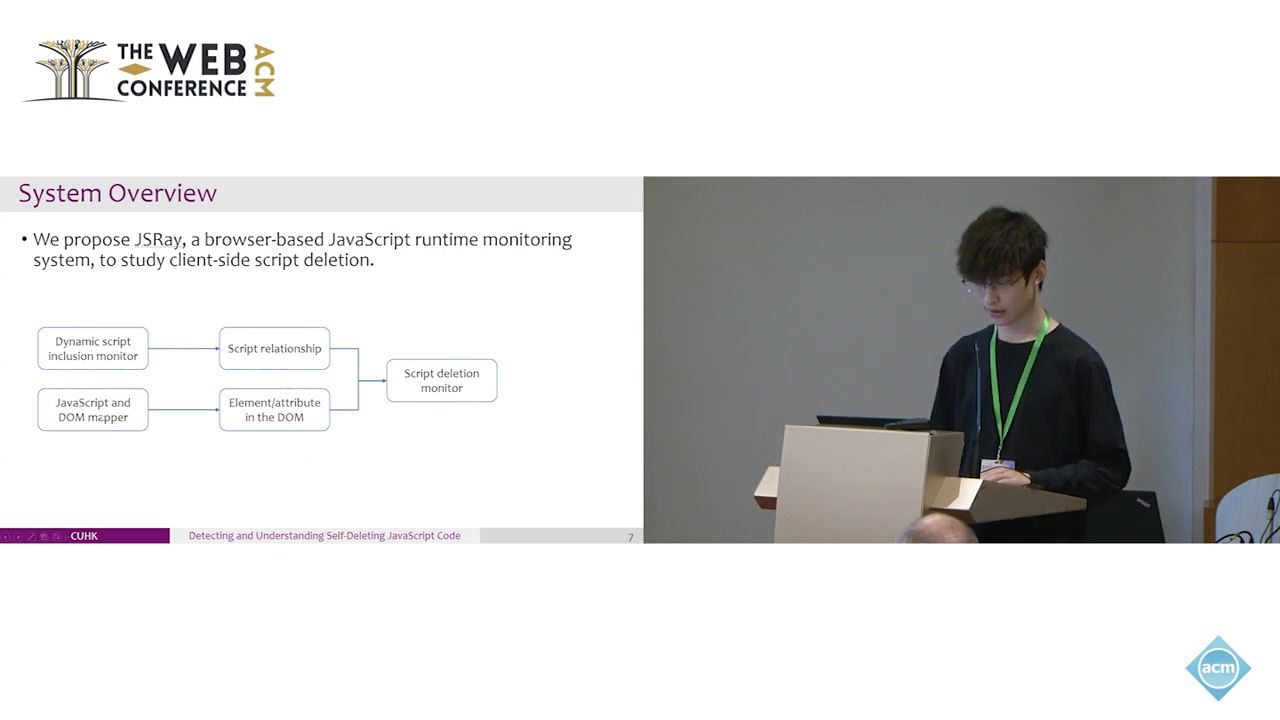
key(Right)
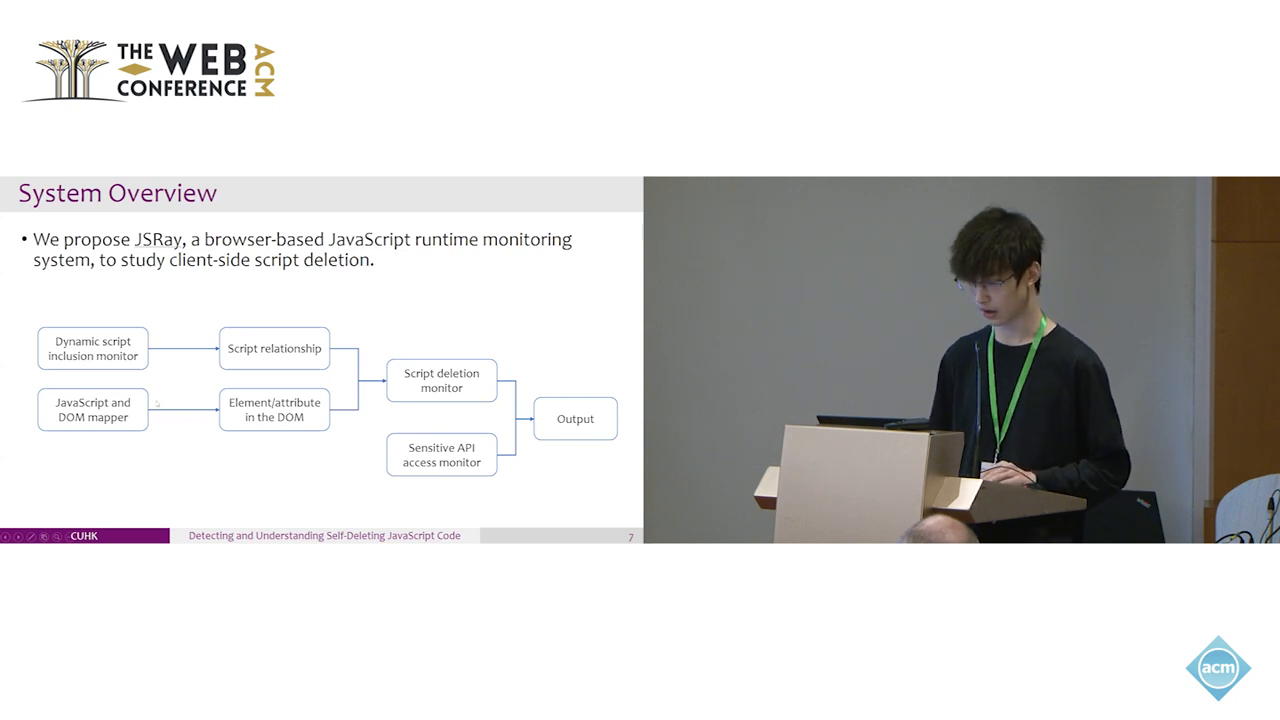
key(Right)
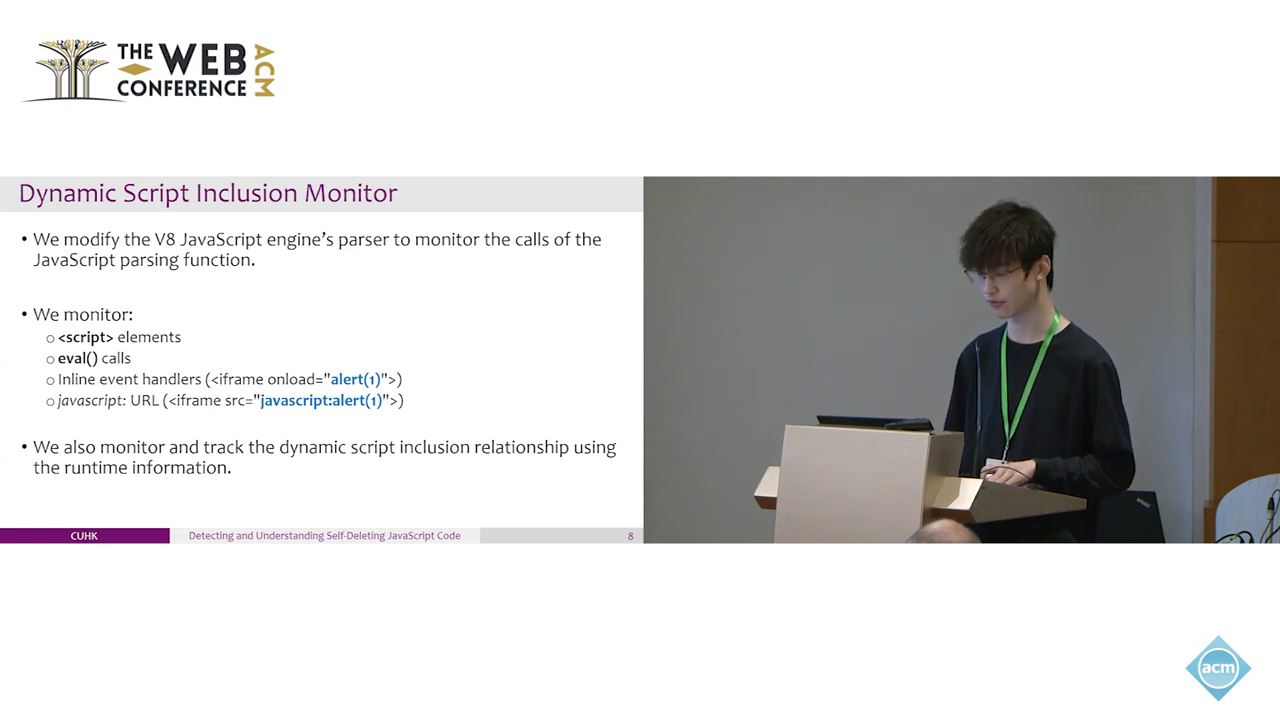
key(Right)
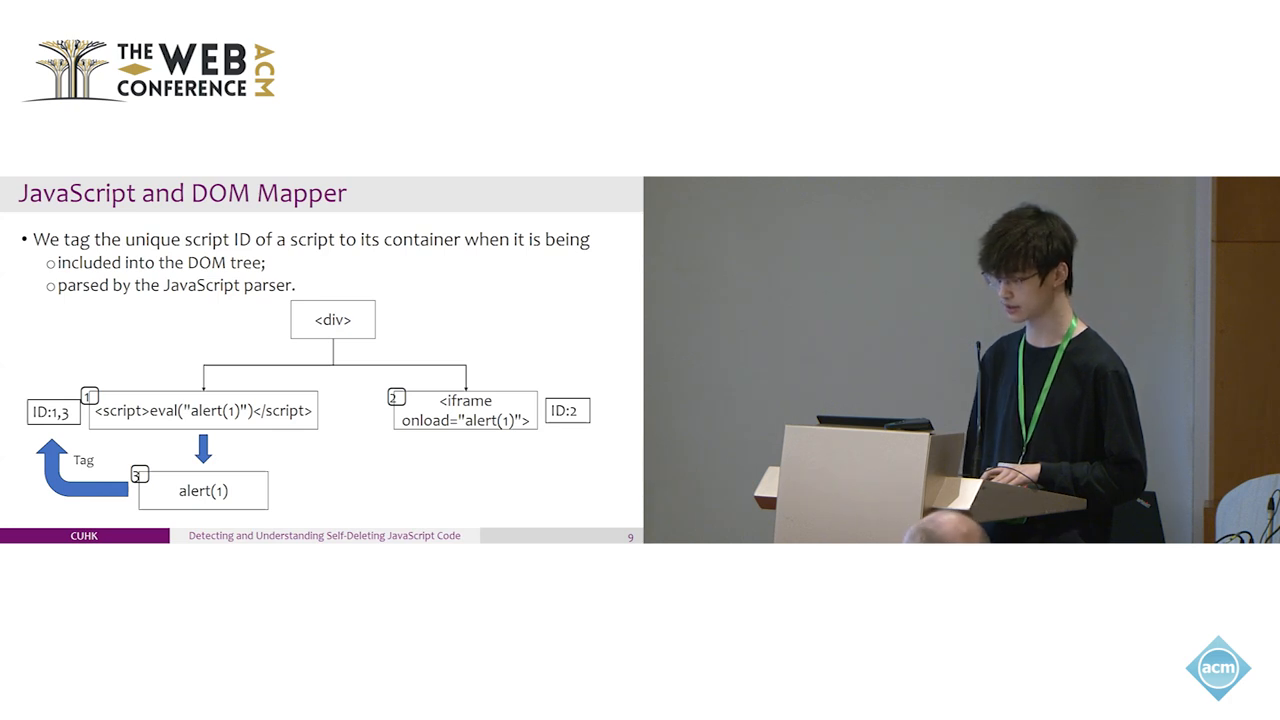
key(Right)
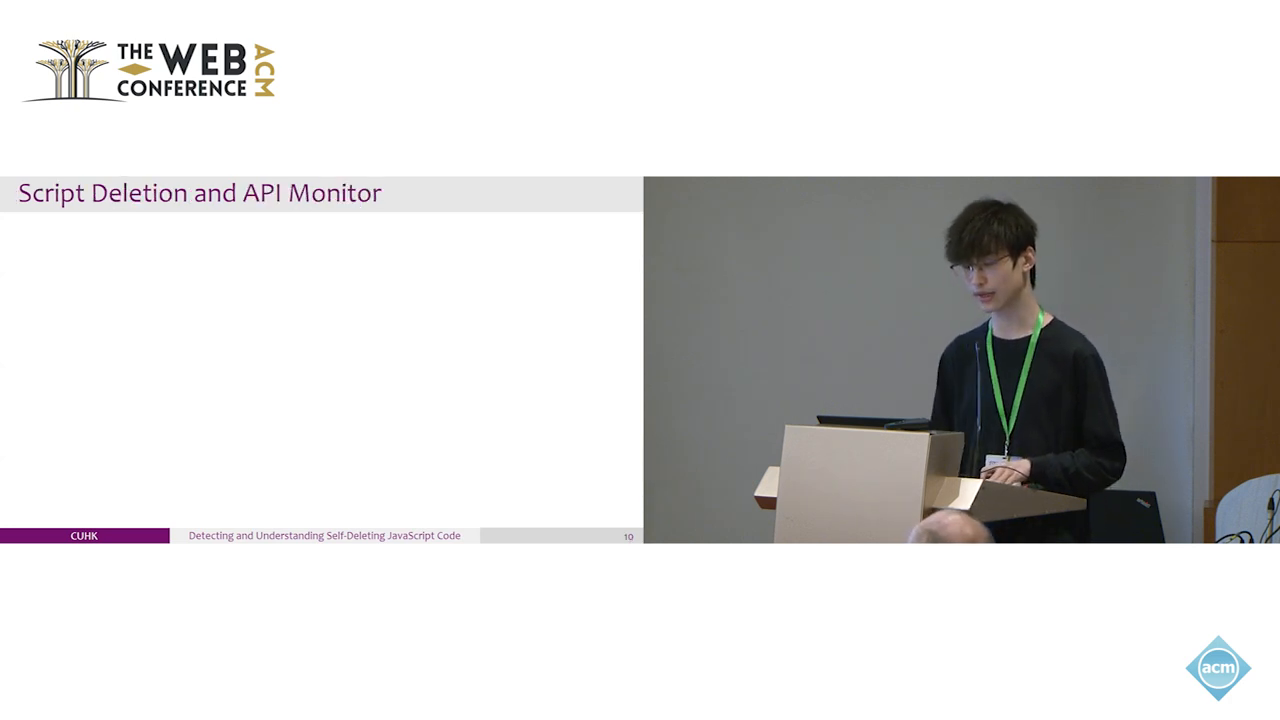
key(right)
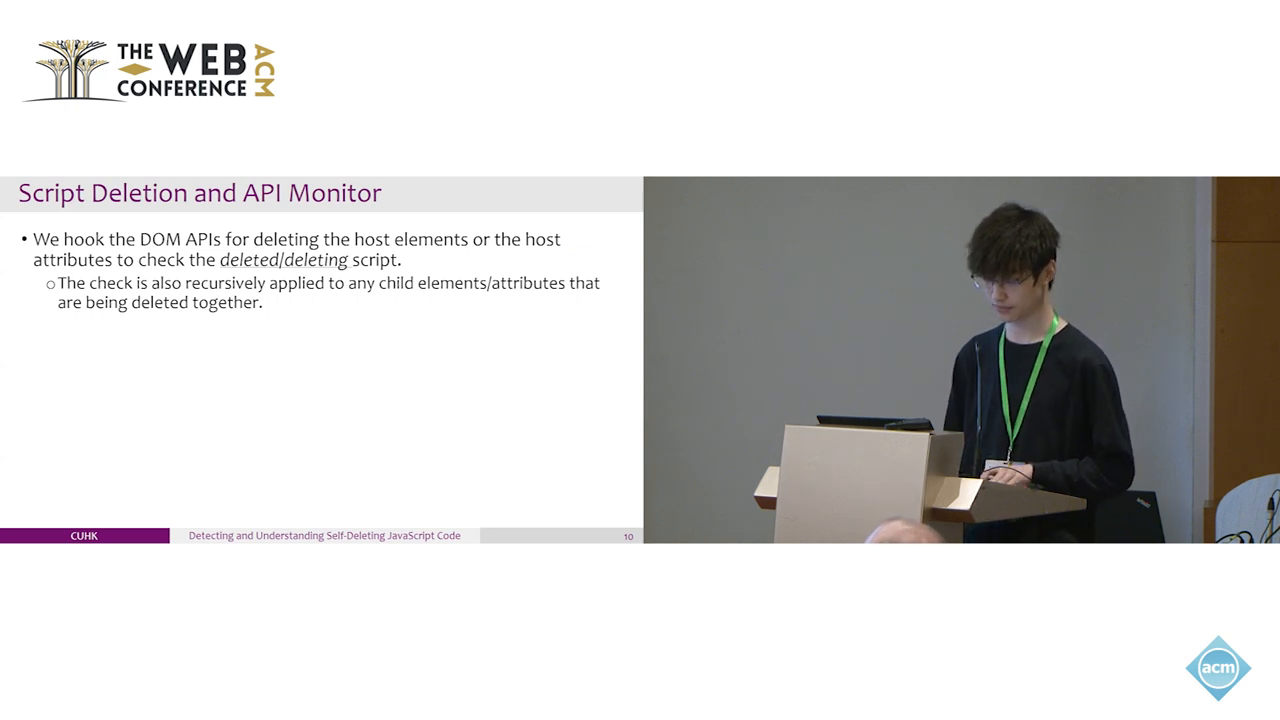
key(Right)
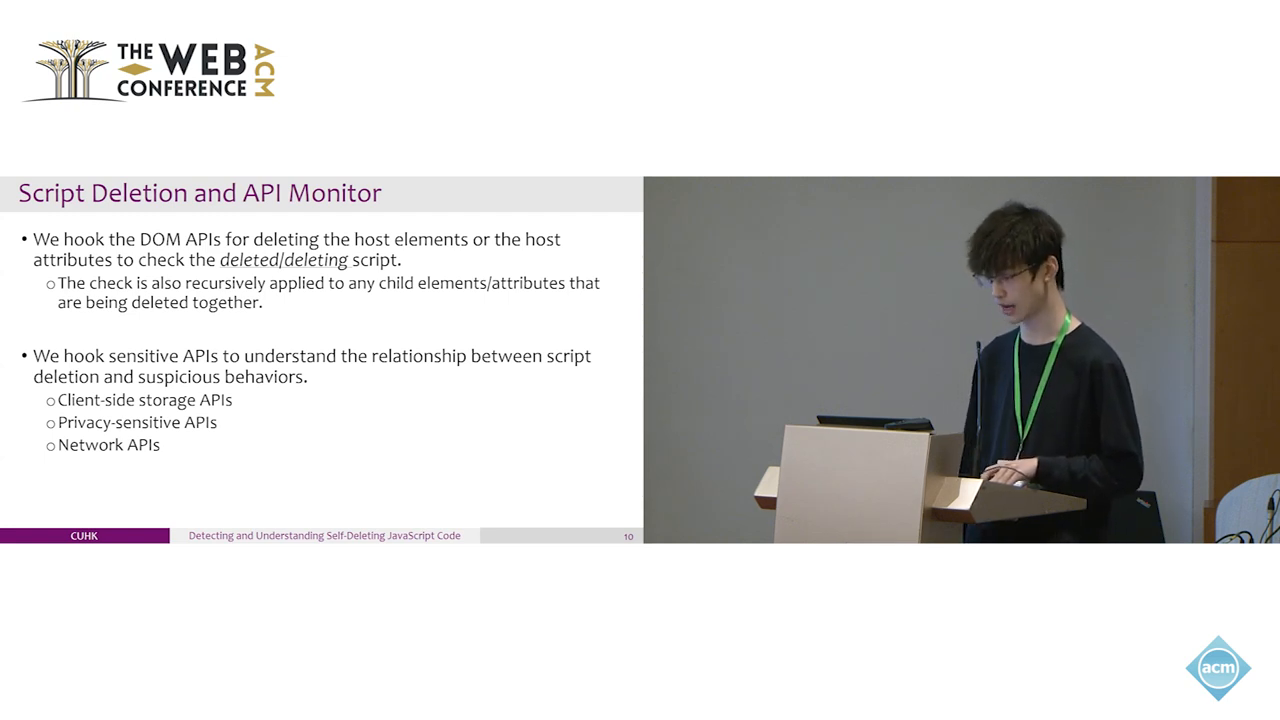
key(right)
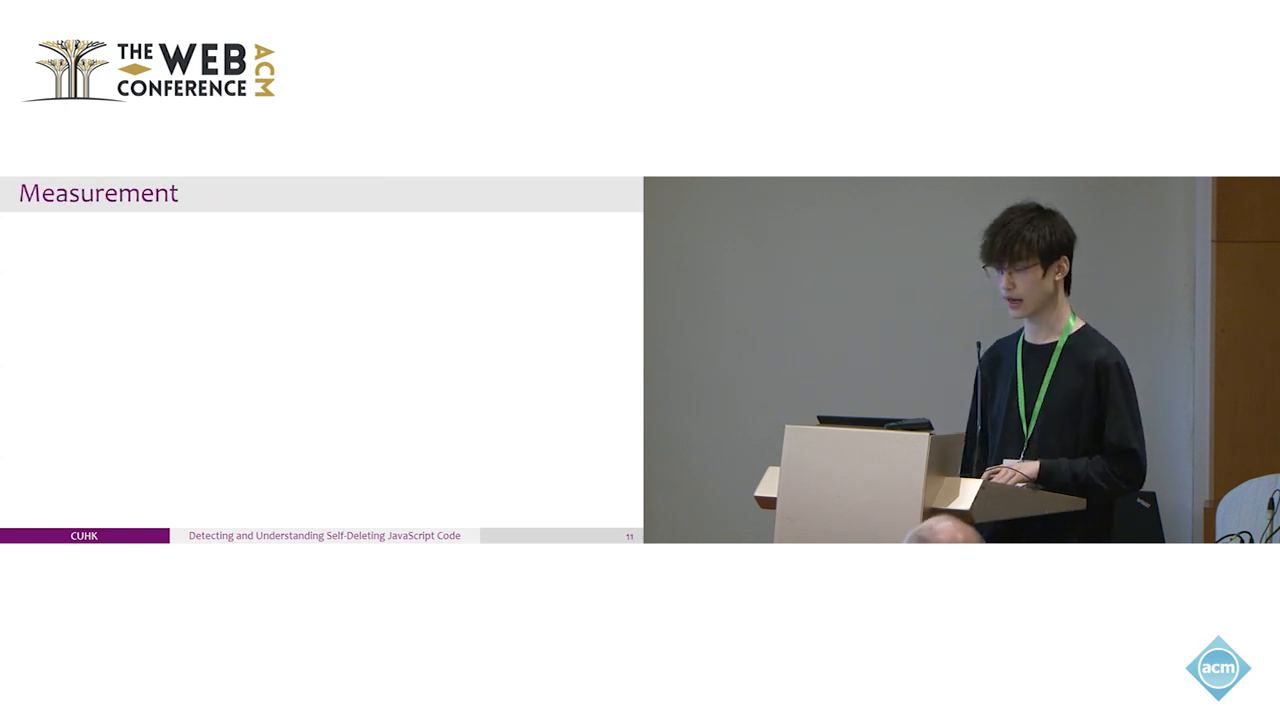
key(right)
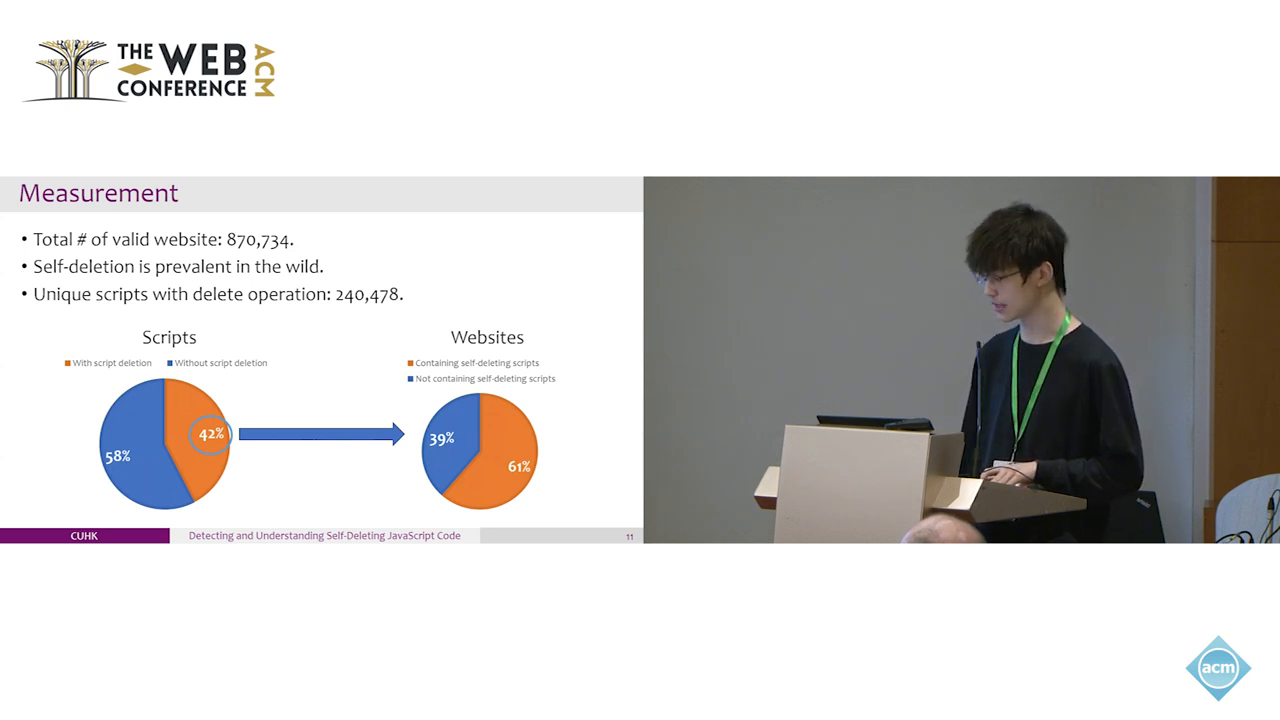
key(right)
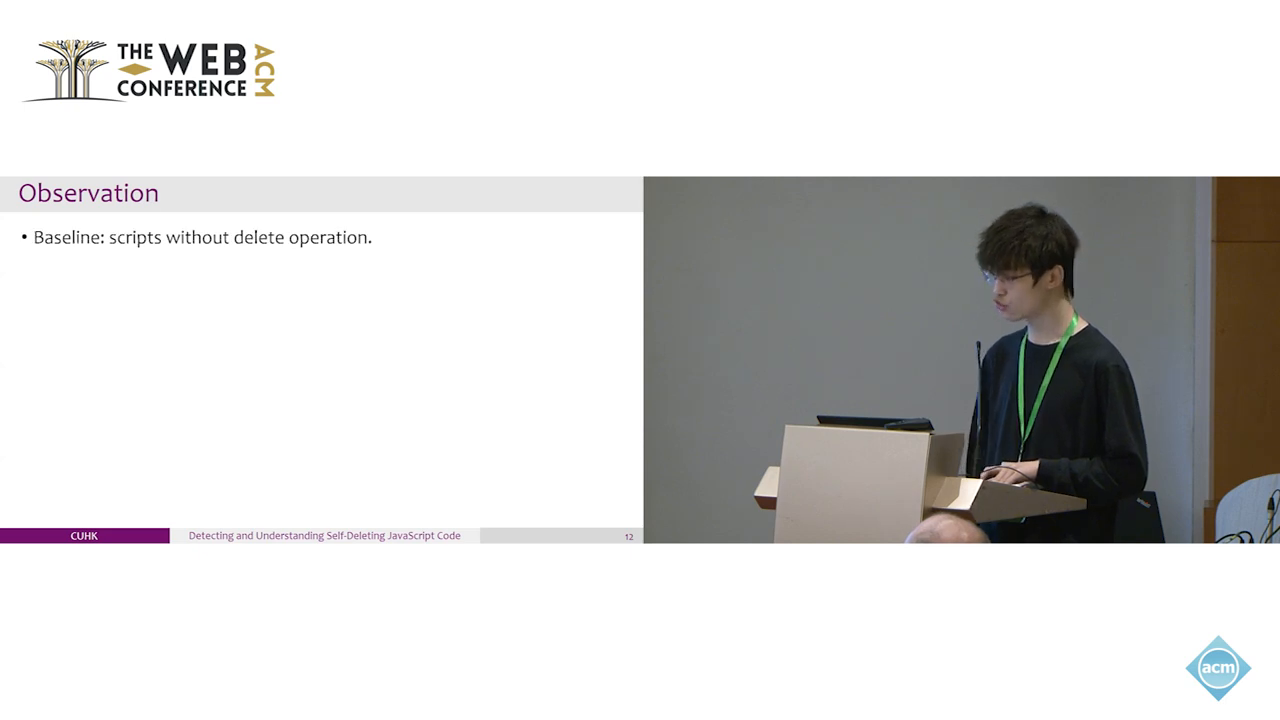
key(right)
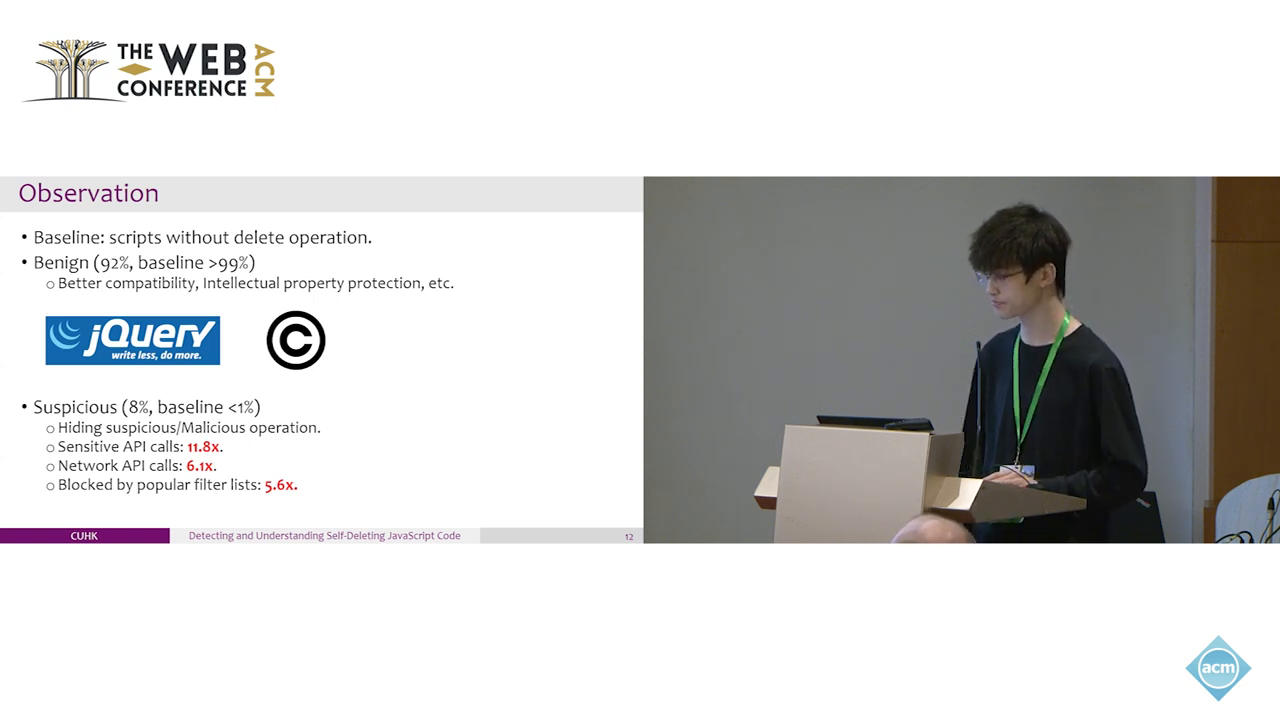
key(Right)
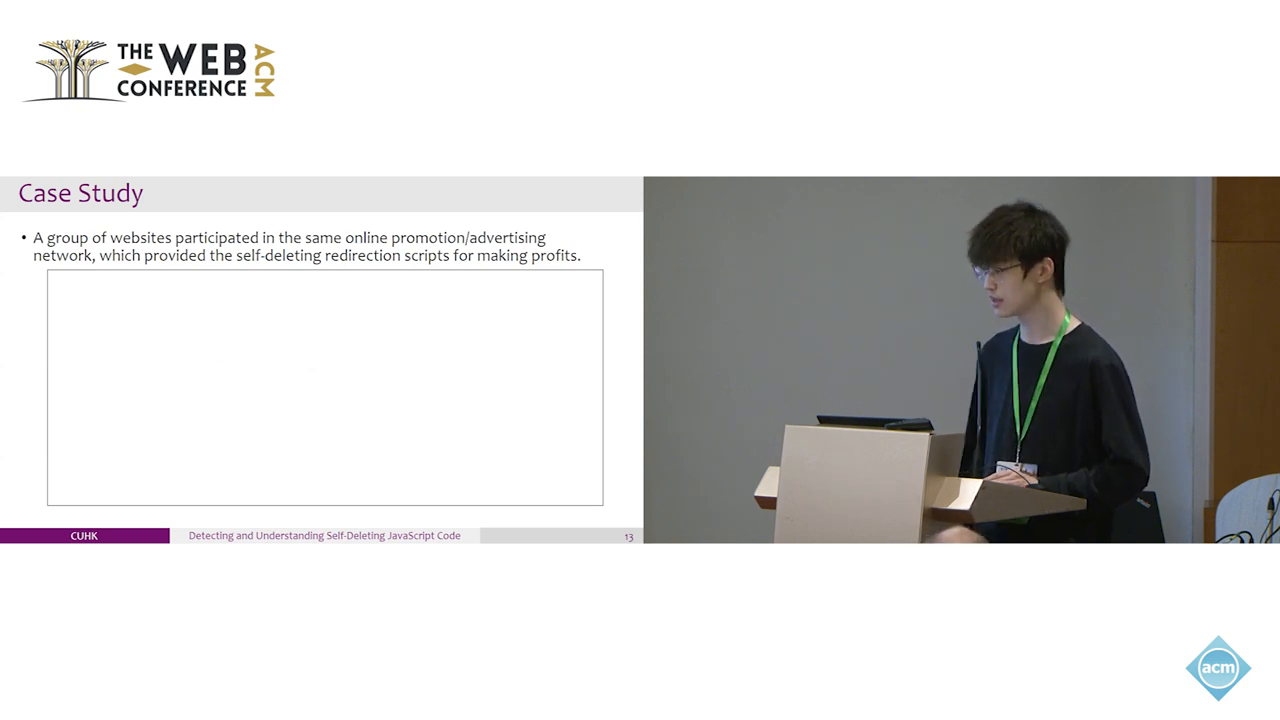
click(464, 288)
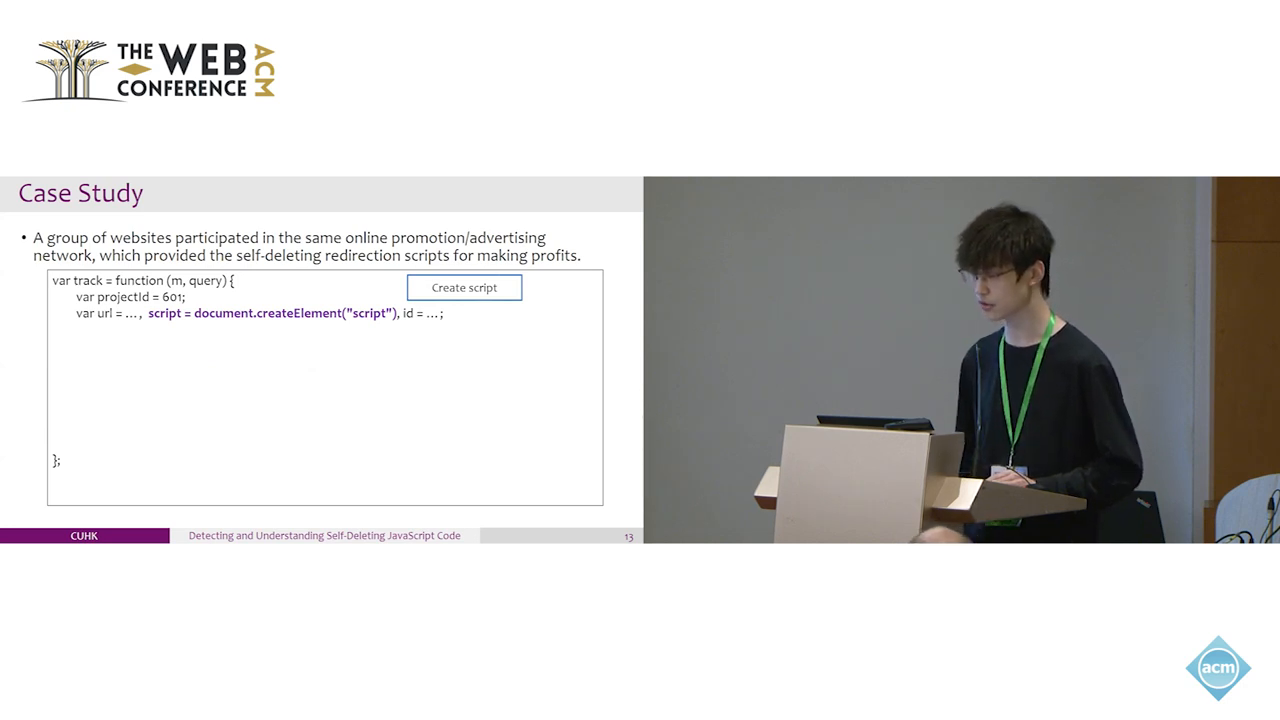
click(464, 288)
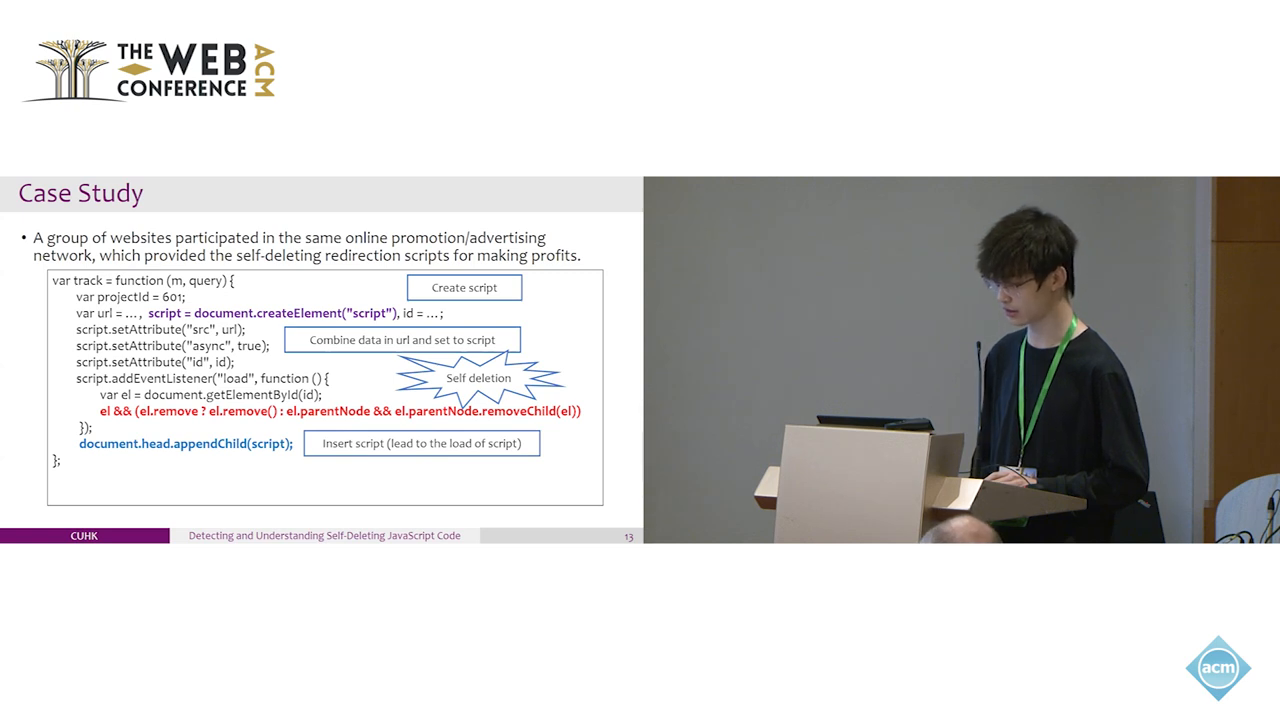
key(right)
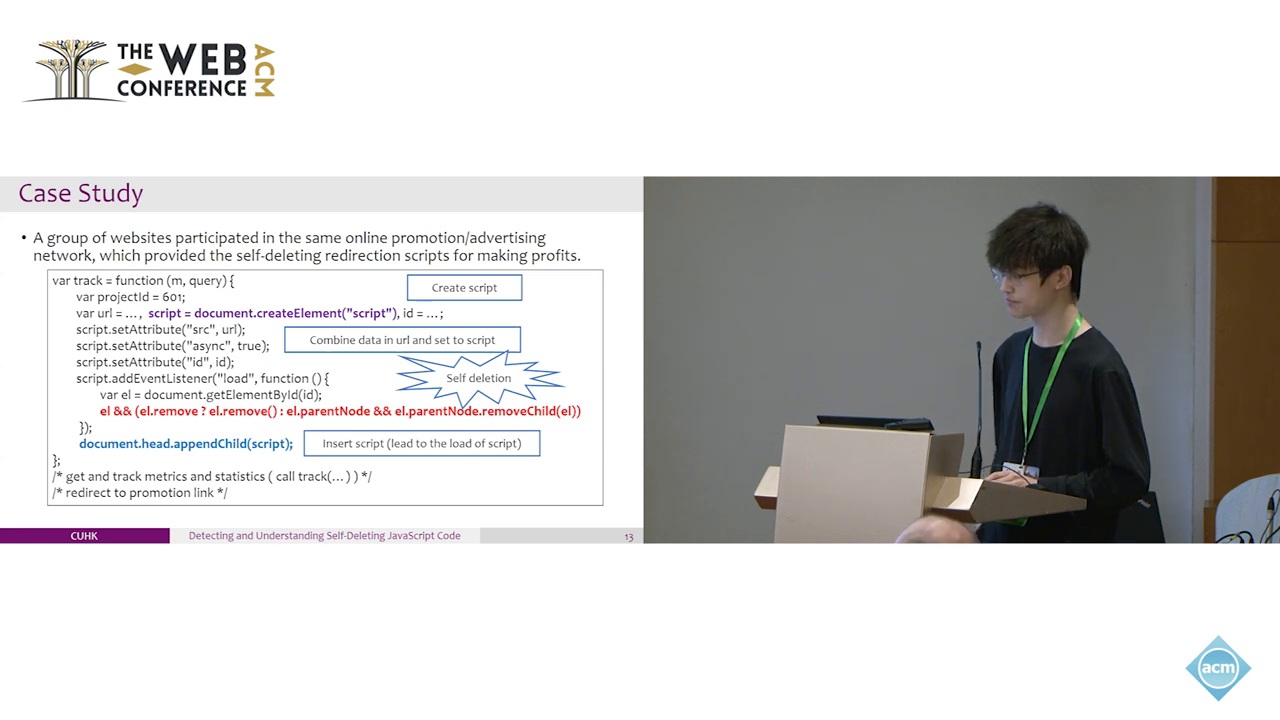
key(Right)
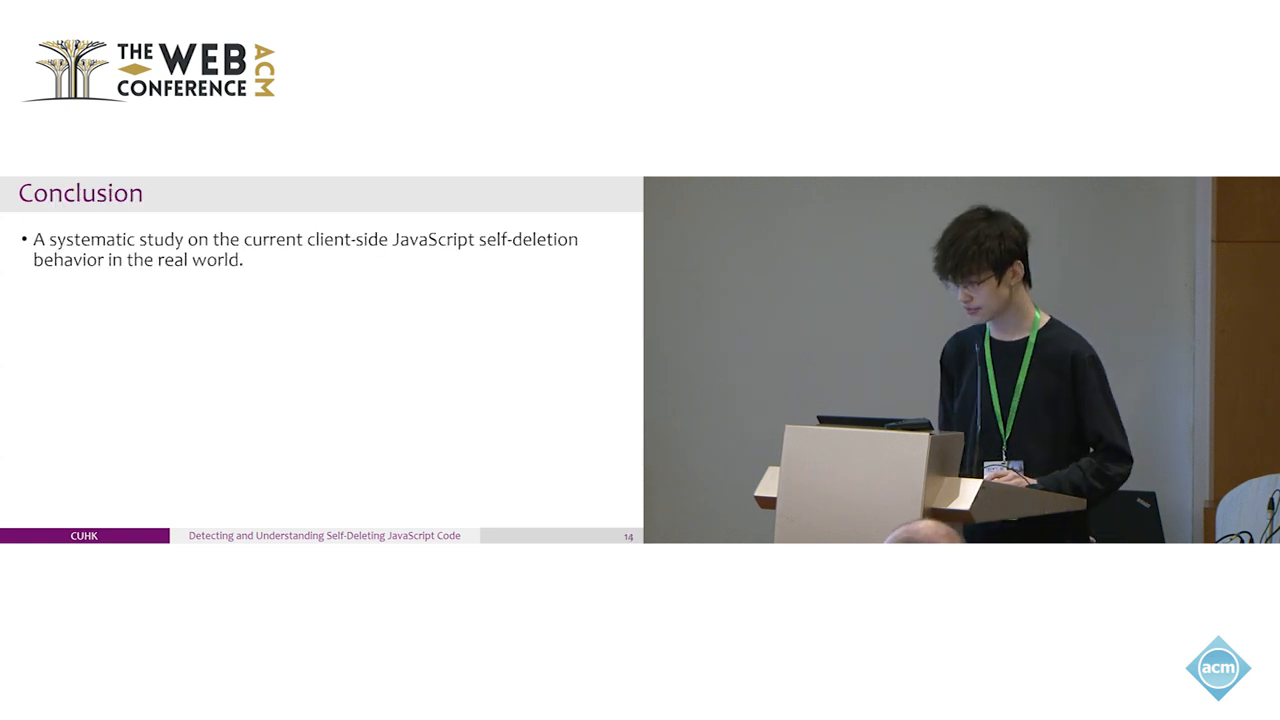